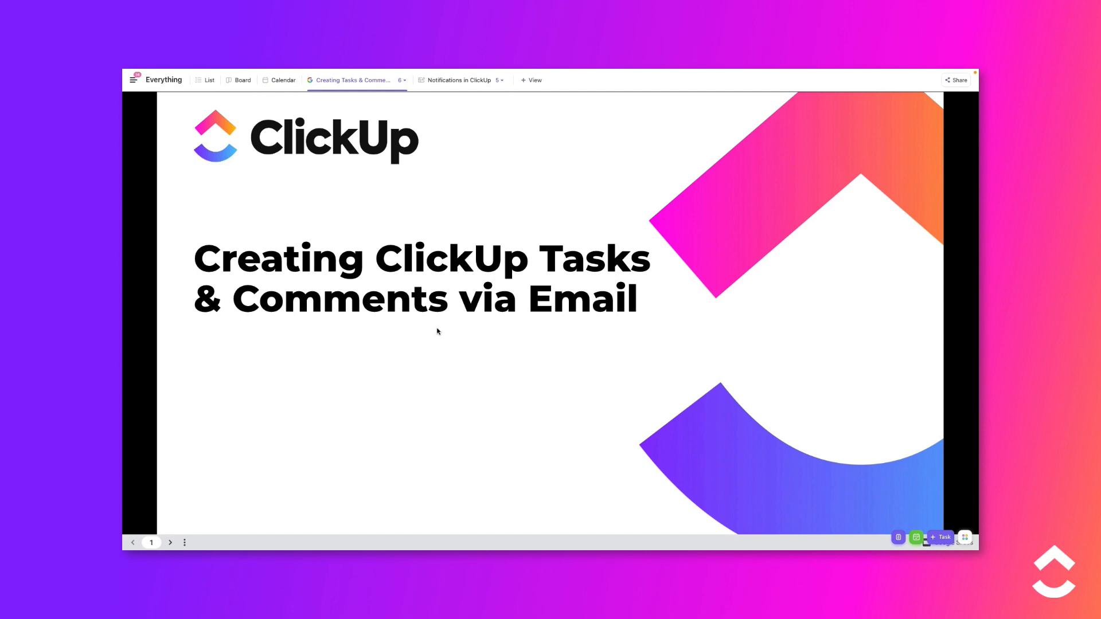
- Advance the slideshow to the Create Tasks via Email slide and reveal its bullets
left_click(169, 542)
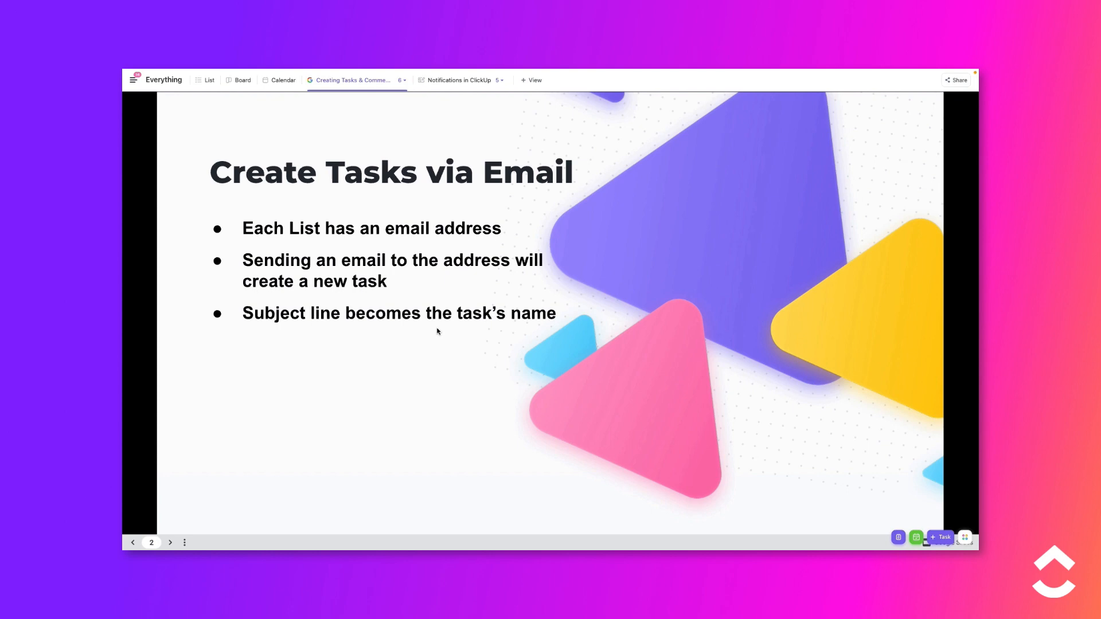
mouse_move(443, 440)
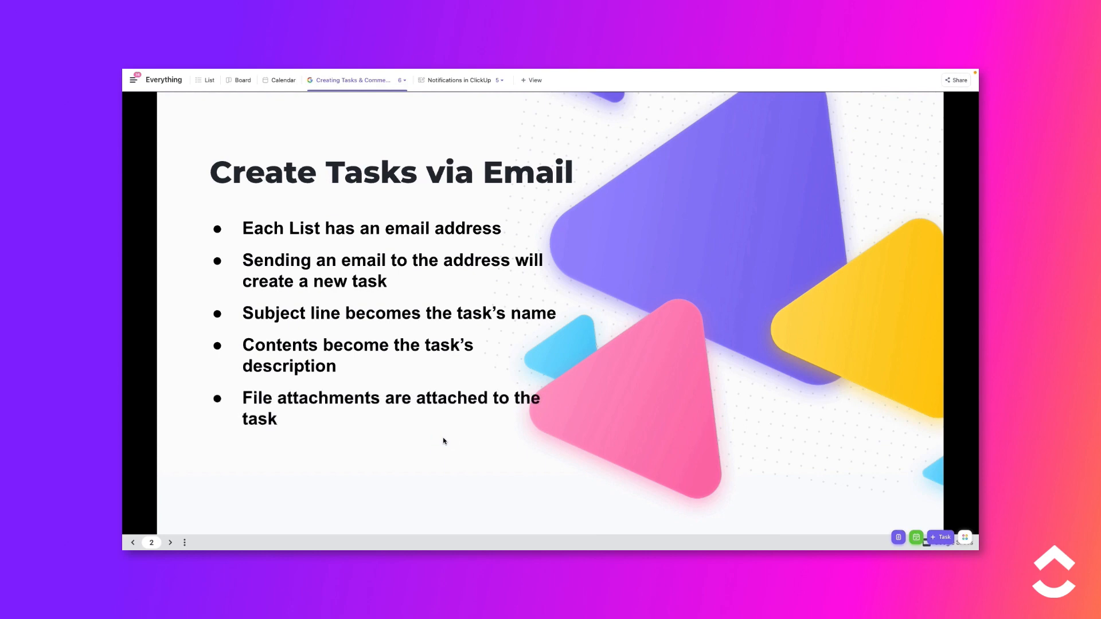
left_click(443, 437)
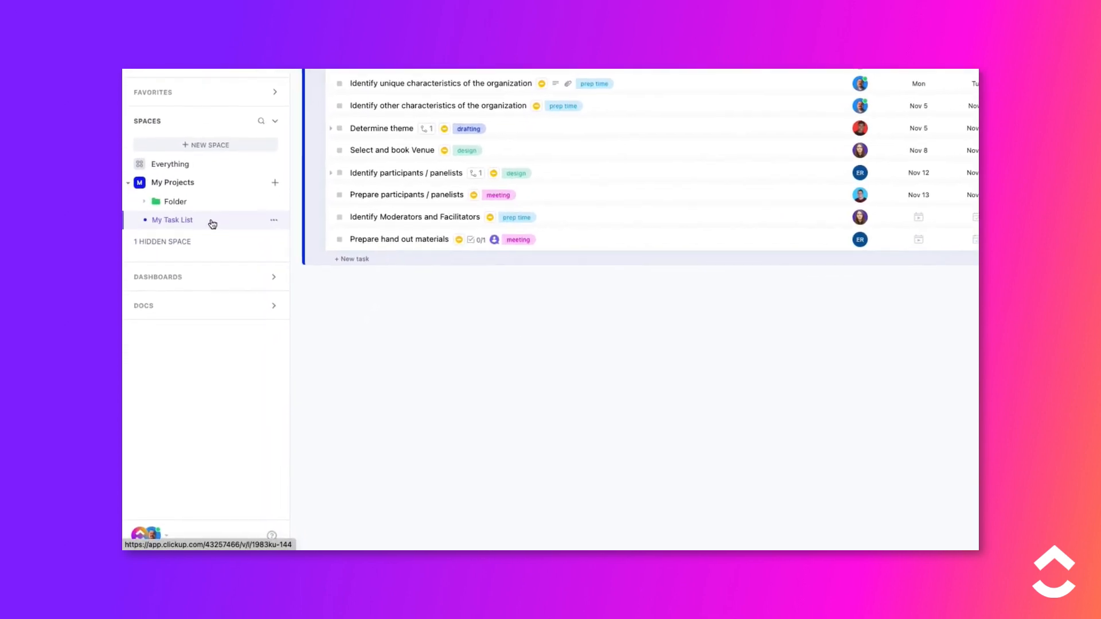
- Choose Email to List from My Task List's options menu in the sidebar
scroll("up", 3)
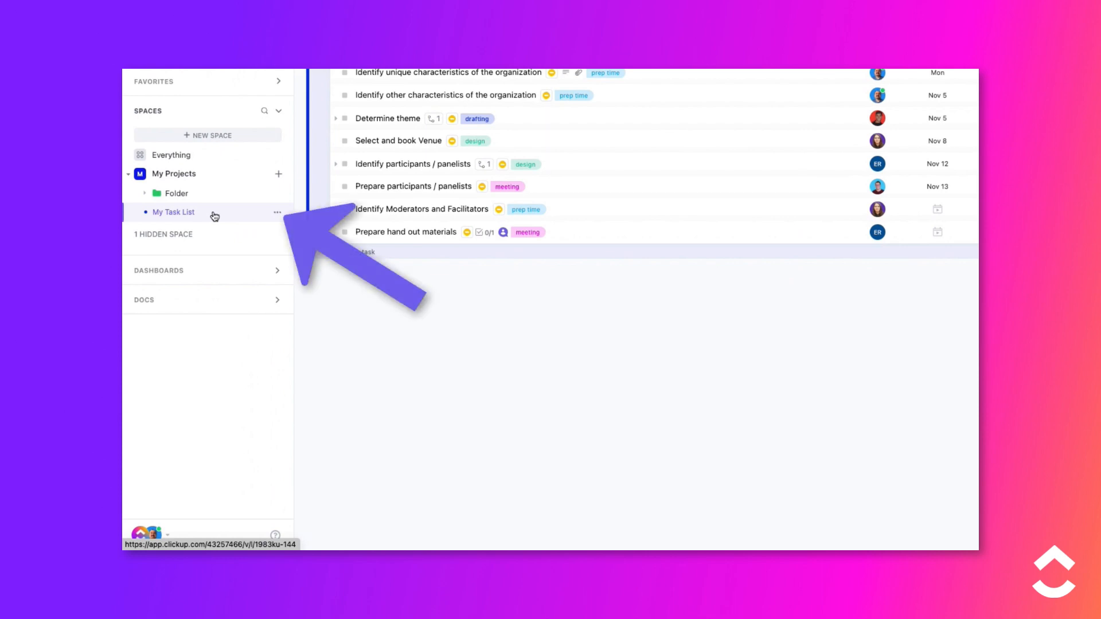
left_click(276, 213)
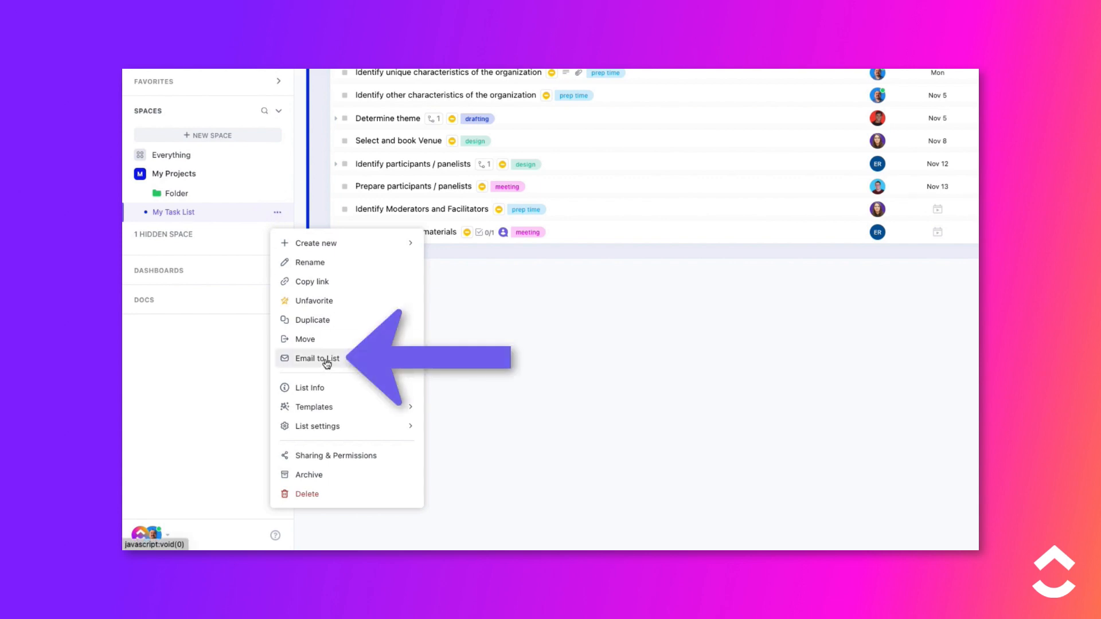
left_click(317, 357)
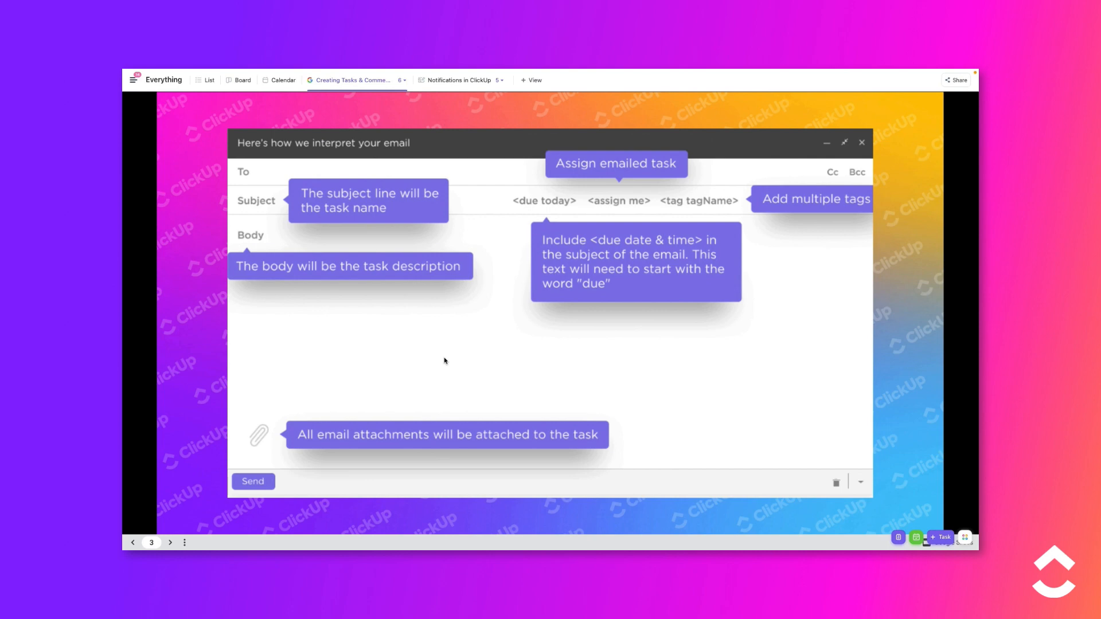
mouse_move(622, 214)
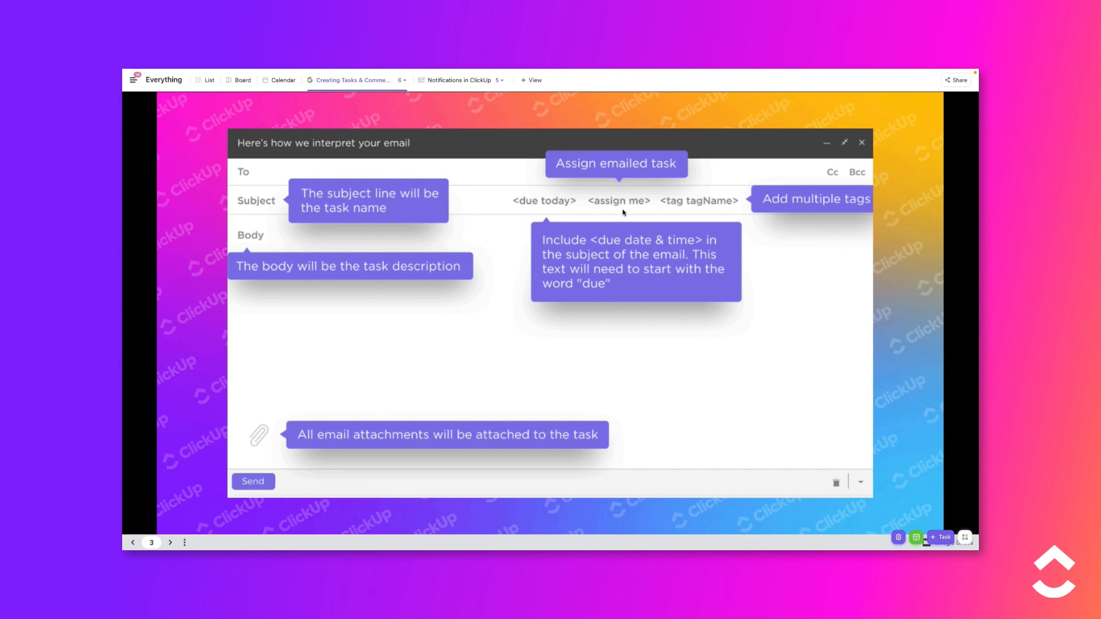
mouse_move(540, 212)
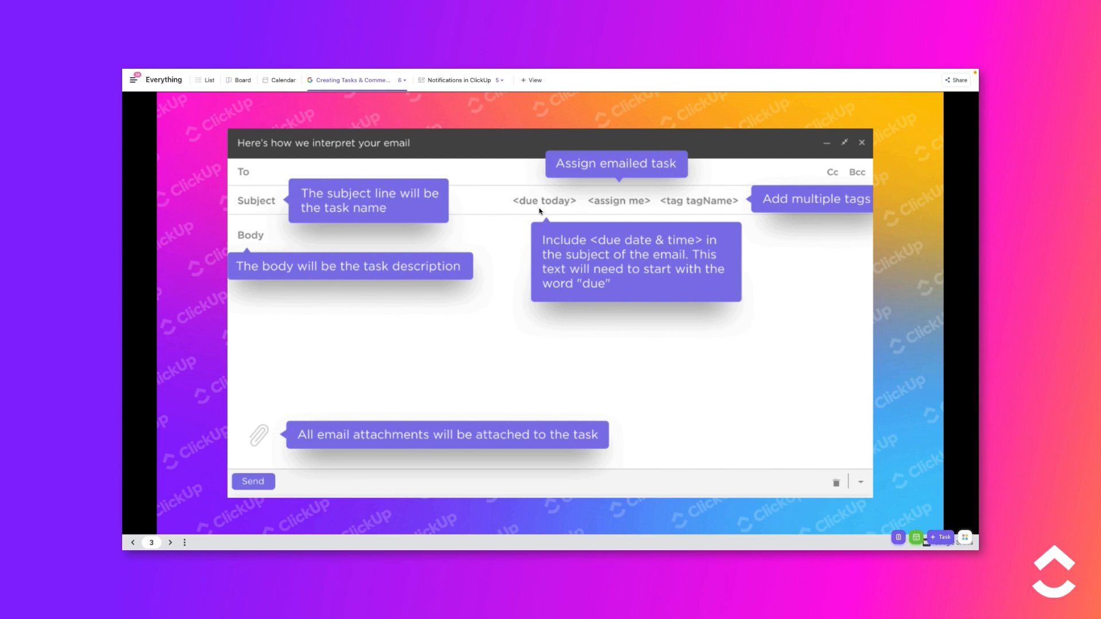
mouse_move(708, 207)
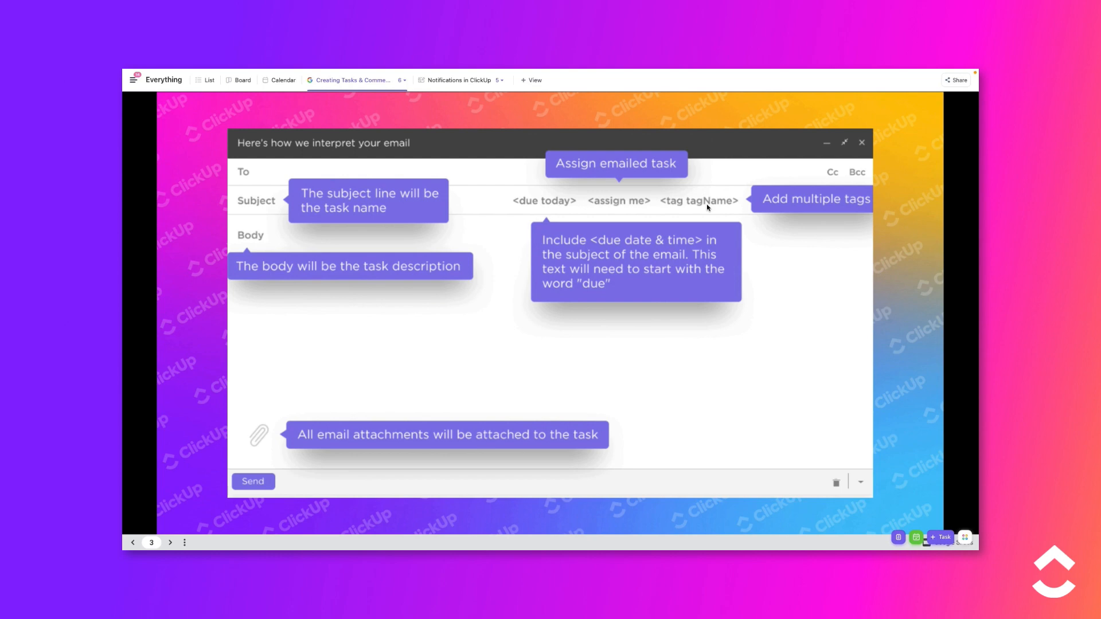
mouse_move(684, 234)
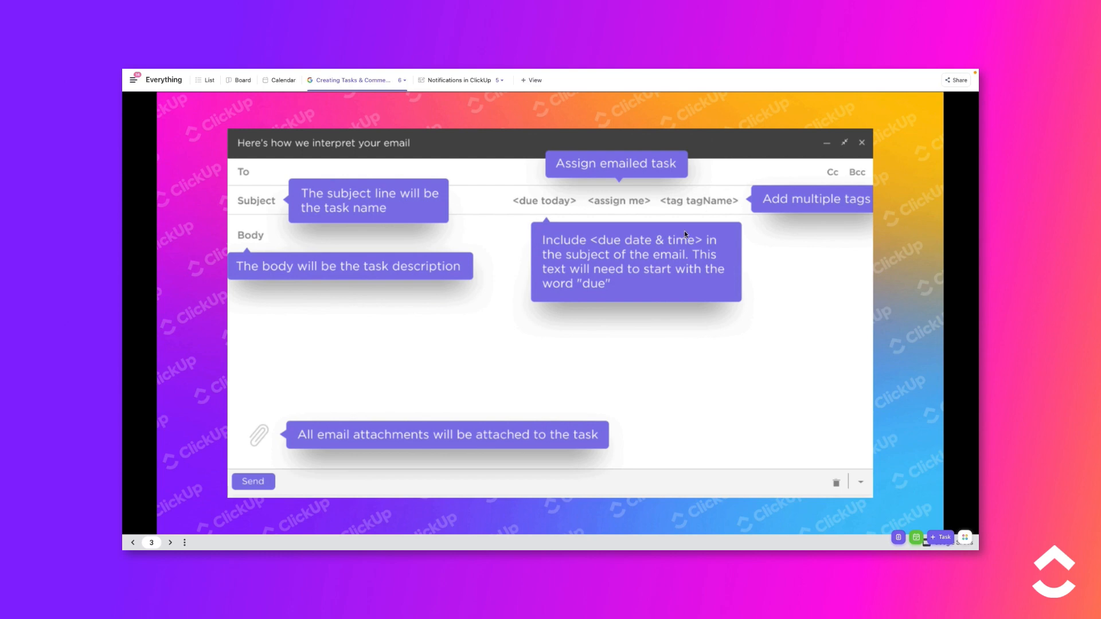
- Advance past the slide on how email subject, body, tags and attachments map to task fields
left_click(169, 542)
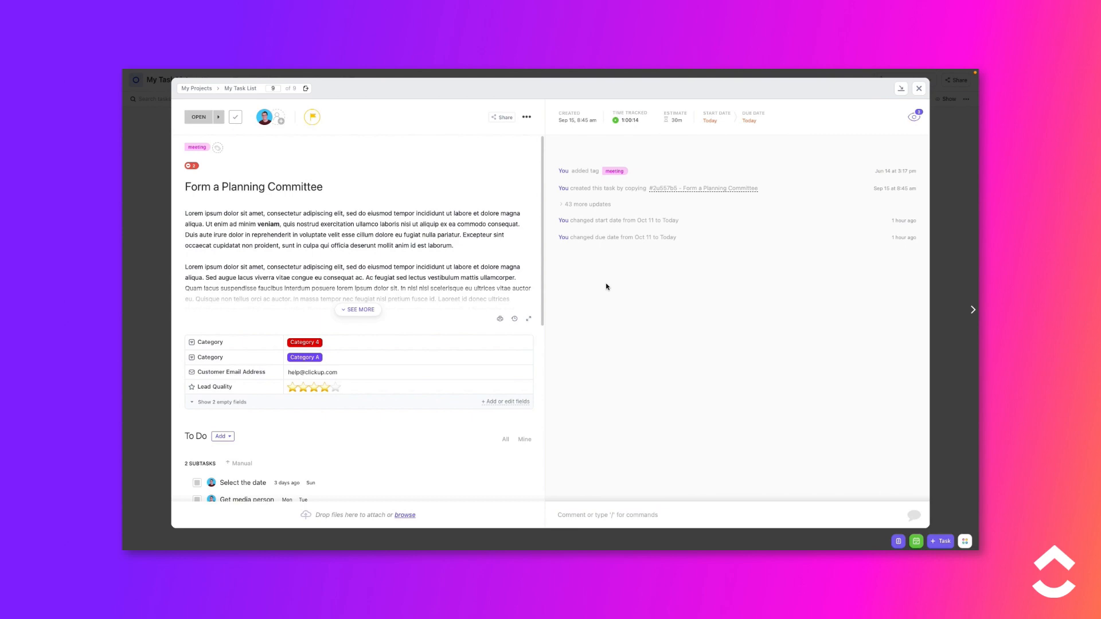
mouse_move(525, 117)
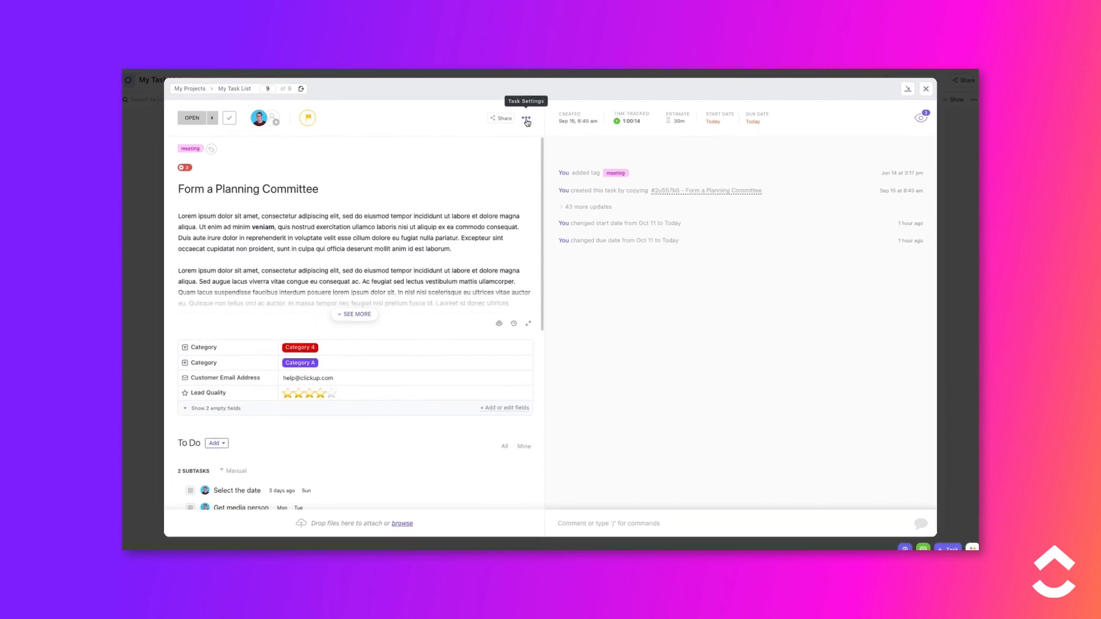
- Copy the Form a Planning Committee task's email address via Send email to task, then close the dialog
left_click(525, 117)
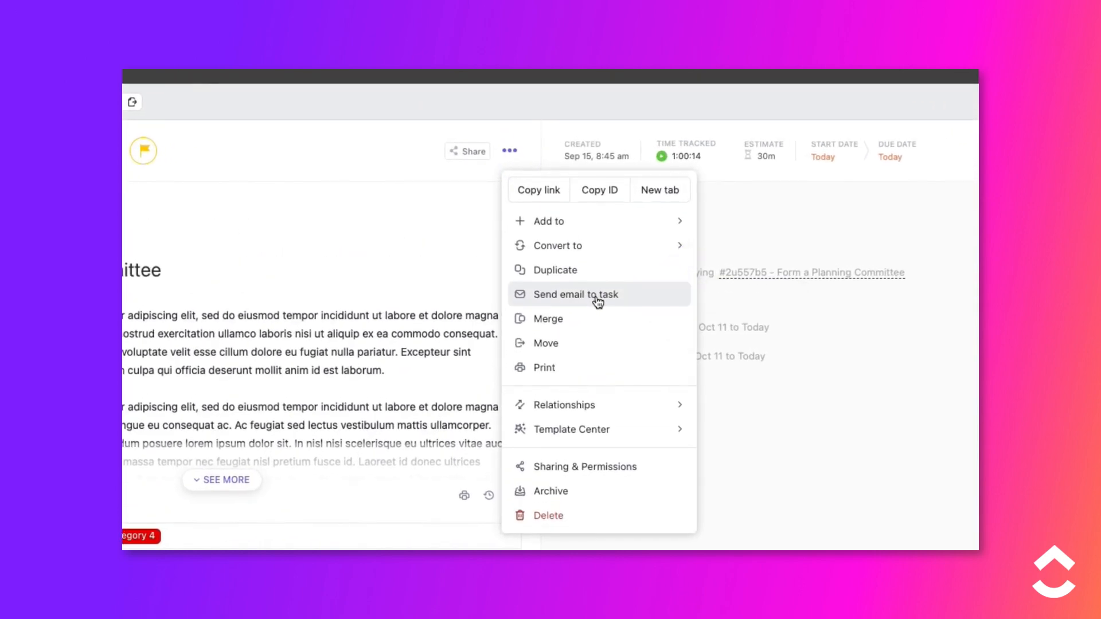
left_click(573, 294)
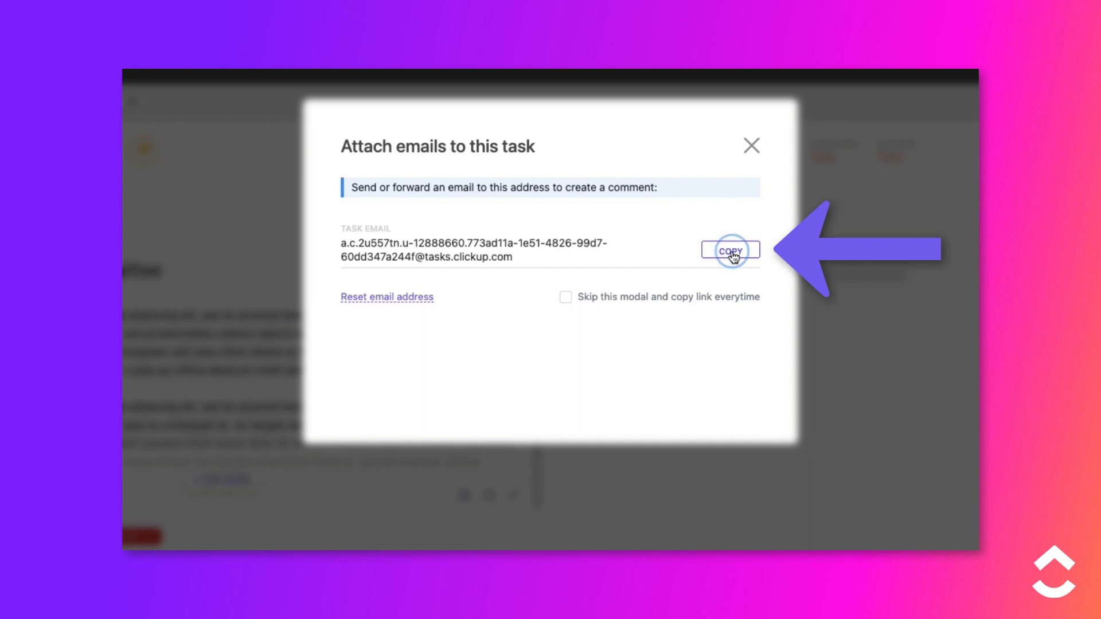
left_click(729, 252)
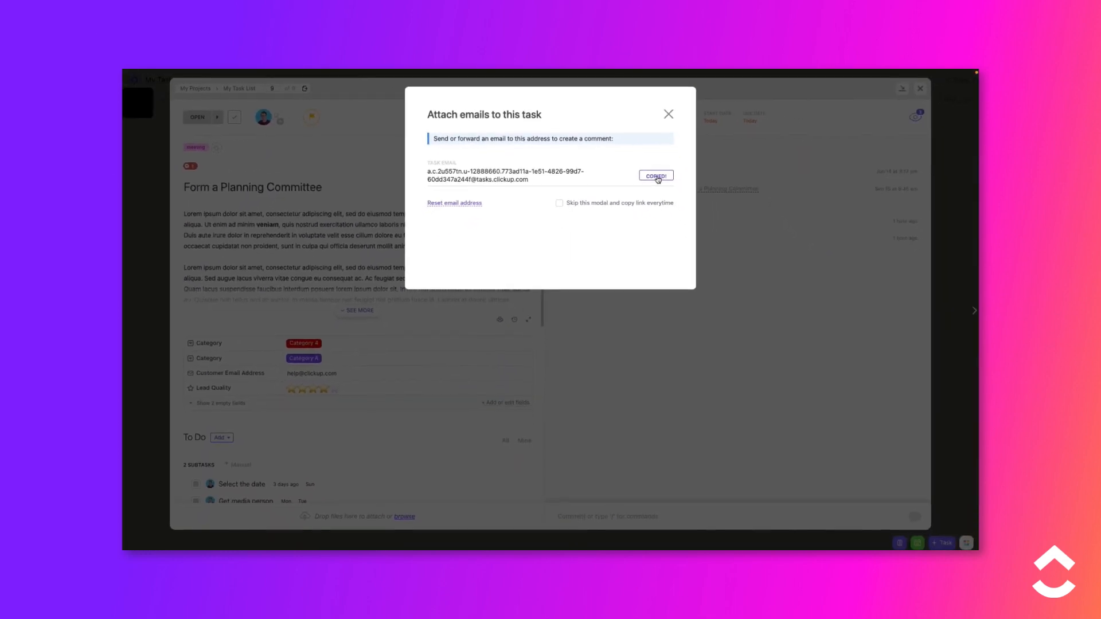
left_click(667, 114)
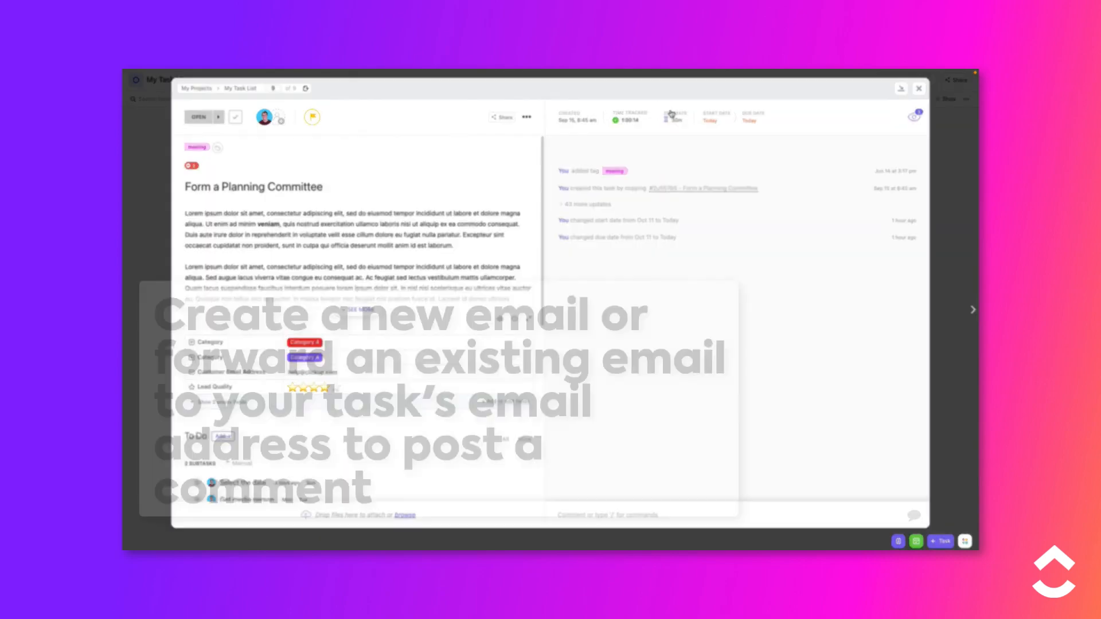